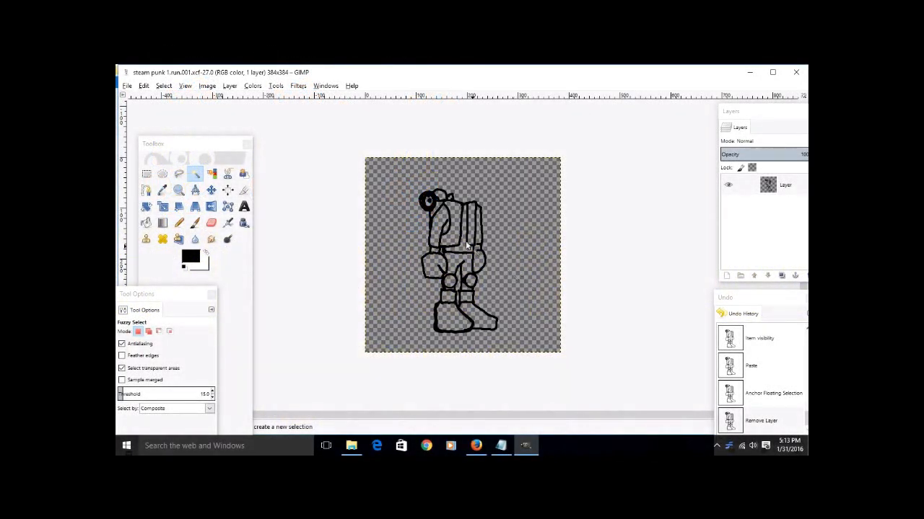
pyautogui.moveTo(468, 190)
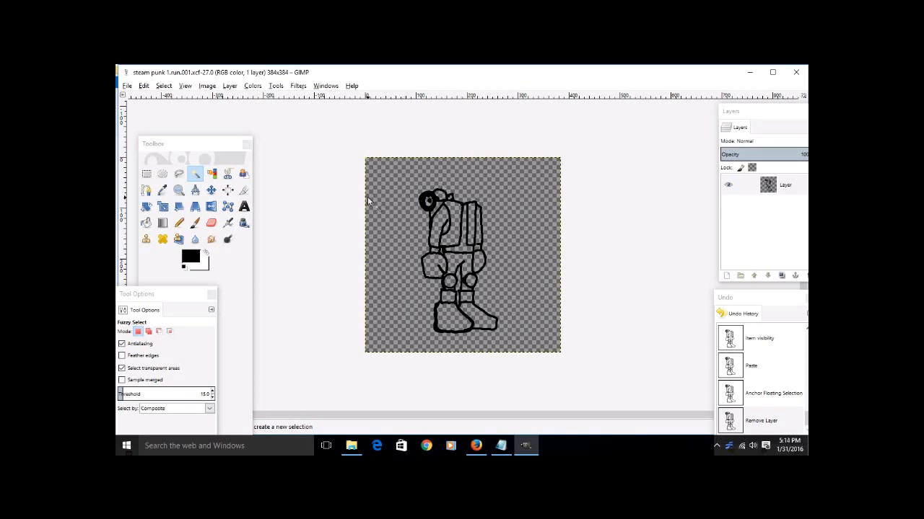
pyautogui.moveTo(353, 438)
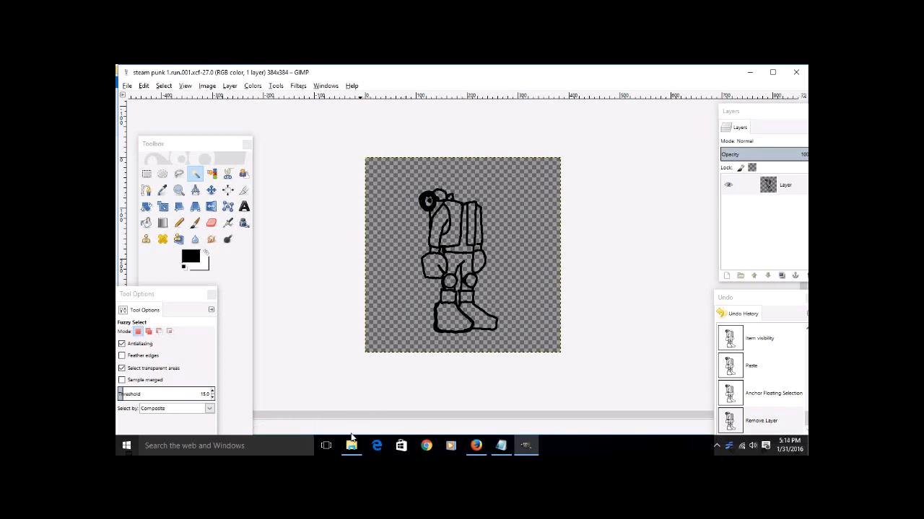
pyautogui.moveTo(456, 283)
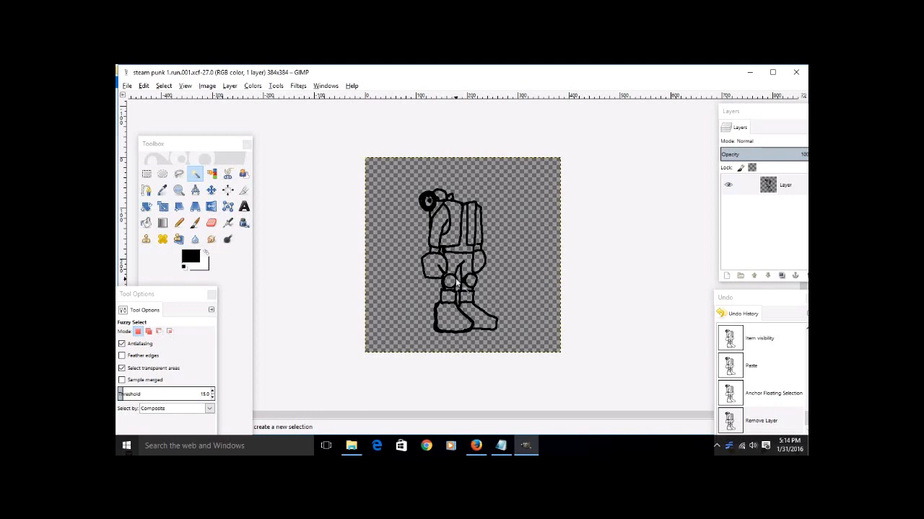
pyautogui.moveTo(500, 254)
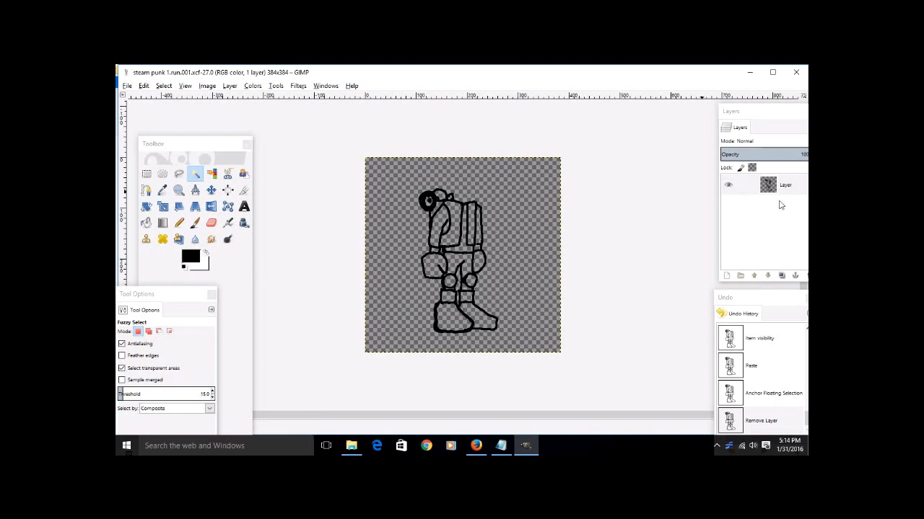
pyautogui.moveTo(760, 210)
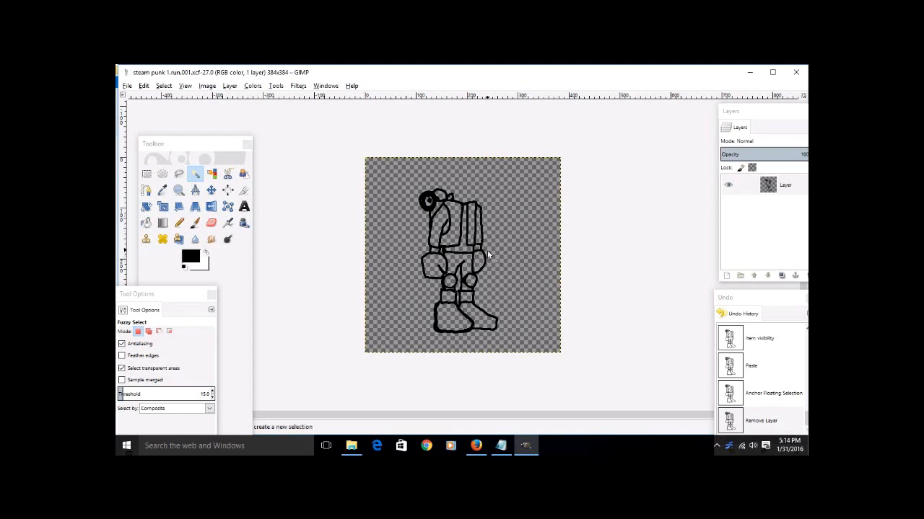
pyautogui.moveTo(480, 224)
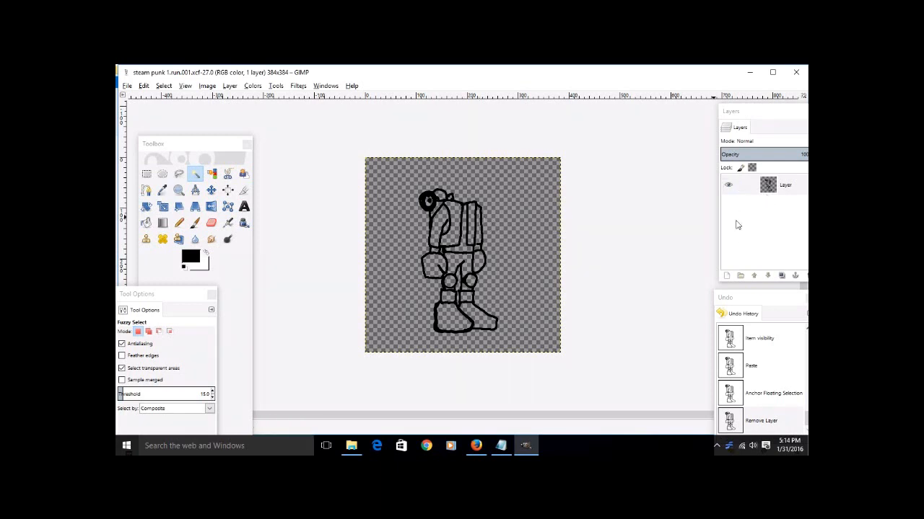
pyautogui.moveTo(727, 276)
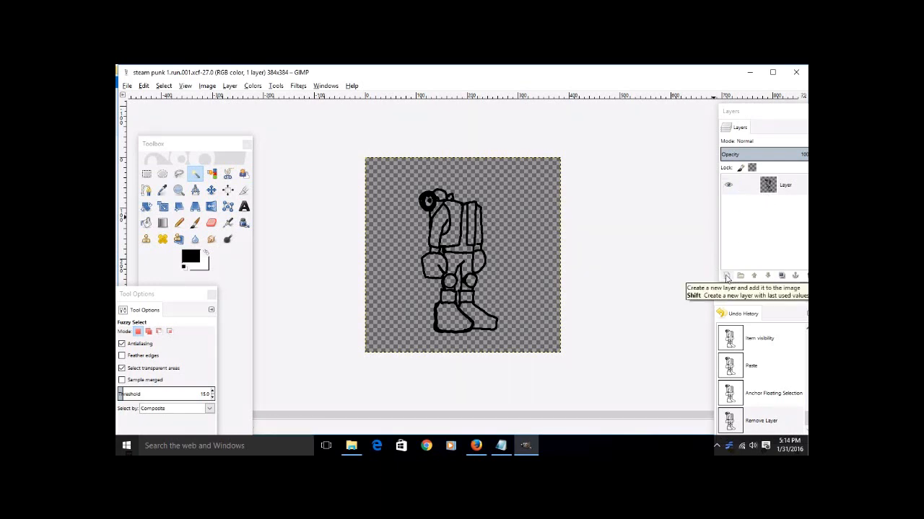
# Step: Begin adding a new layer, then cancel the New Layer dialog
pyautogui.click(728, 276)
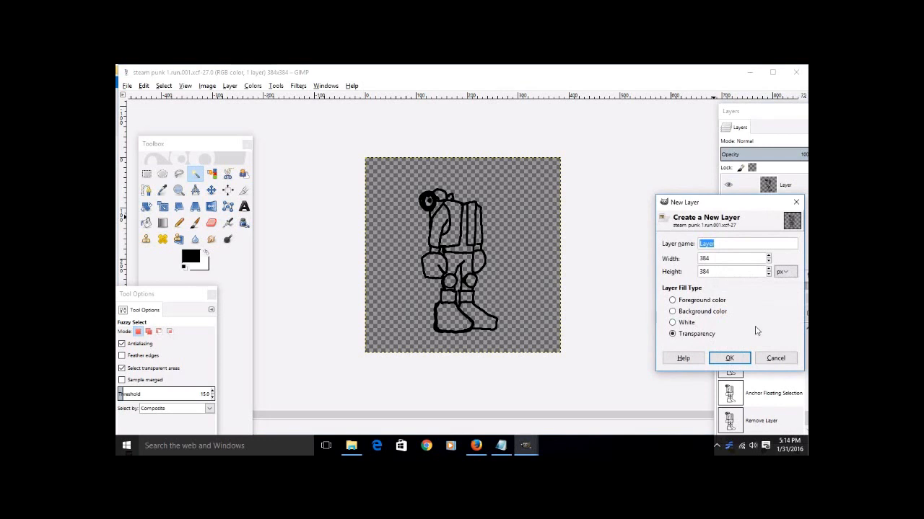
pyautogui.click(729, 358)
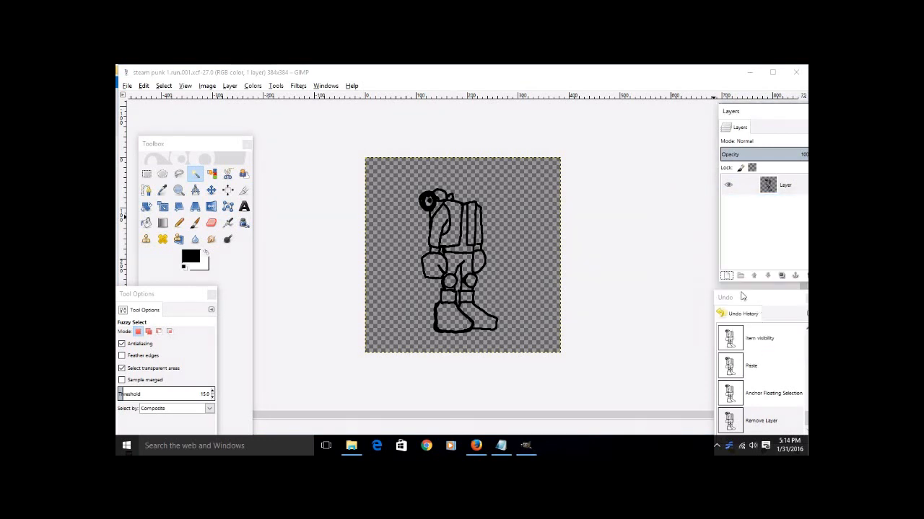
pyautogui.moveTo(773, 278)
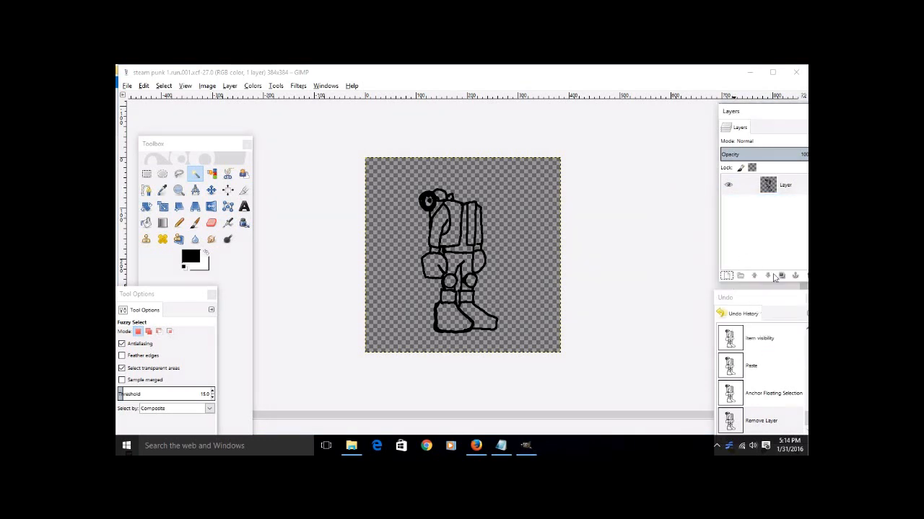
pyautogui.moveTo(727, 275)
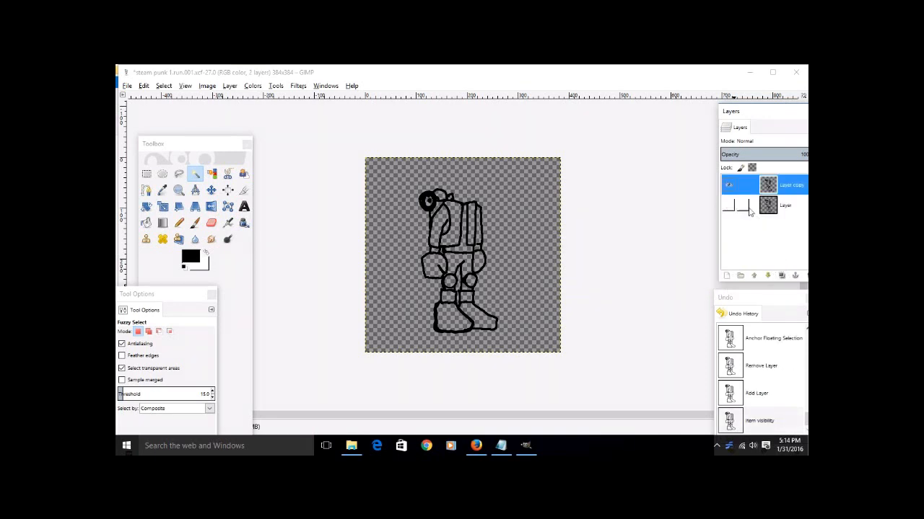
# Step: Switch to the Eraser to remove the right arm from Layer copy
pyautogui.click(785, 205)
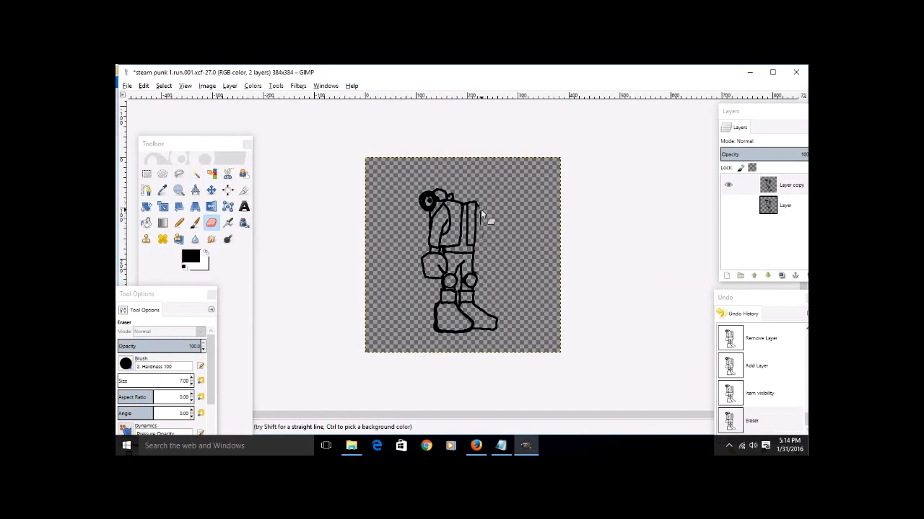
pyautogui.moveTo(484, 245)
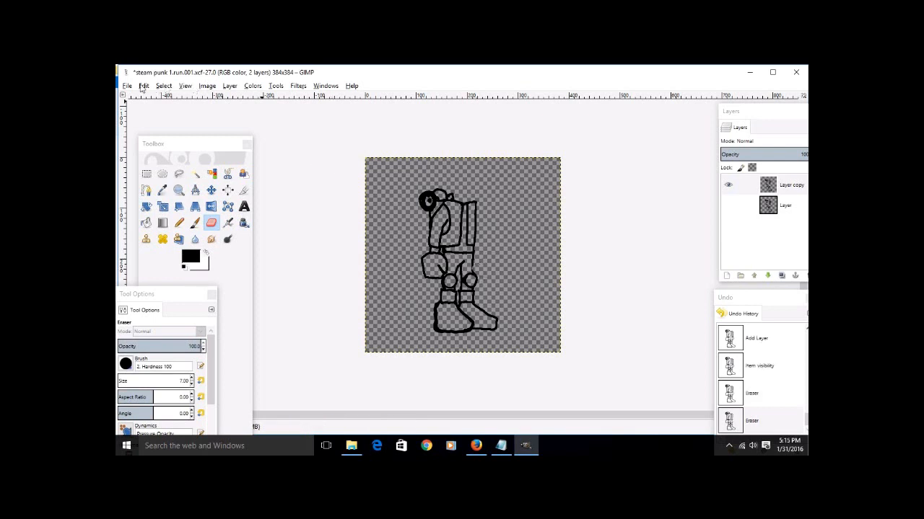
pyautogui.moveTo(752, 304)
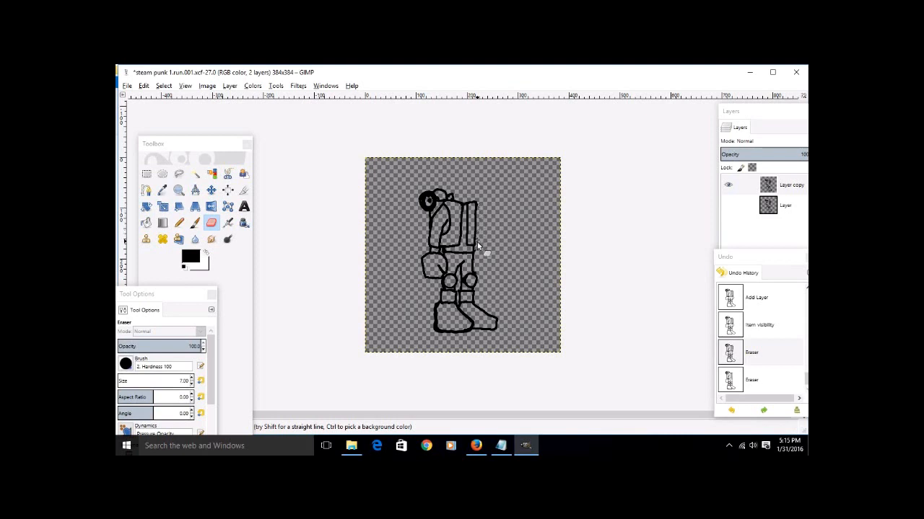
pyautogui.moveTo(480, 274)
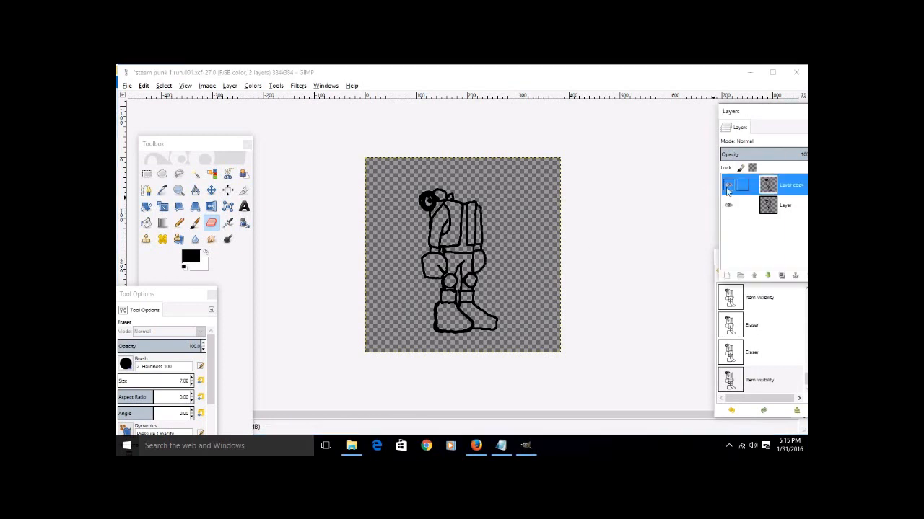
# Step: Pencil a raised right arm with a round hand, erasing stray lines and toggling the base layer
pyautogui.click(728, 205)
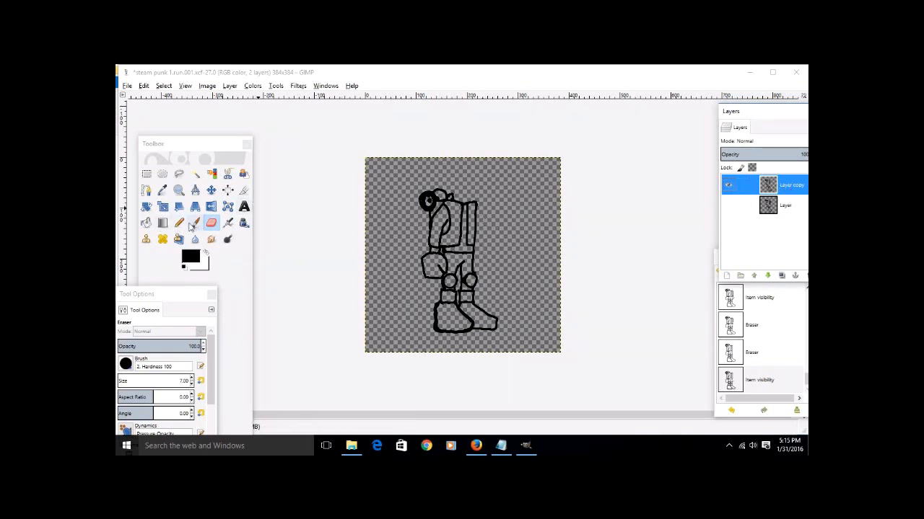
pyautogui.click(179, 223)
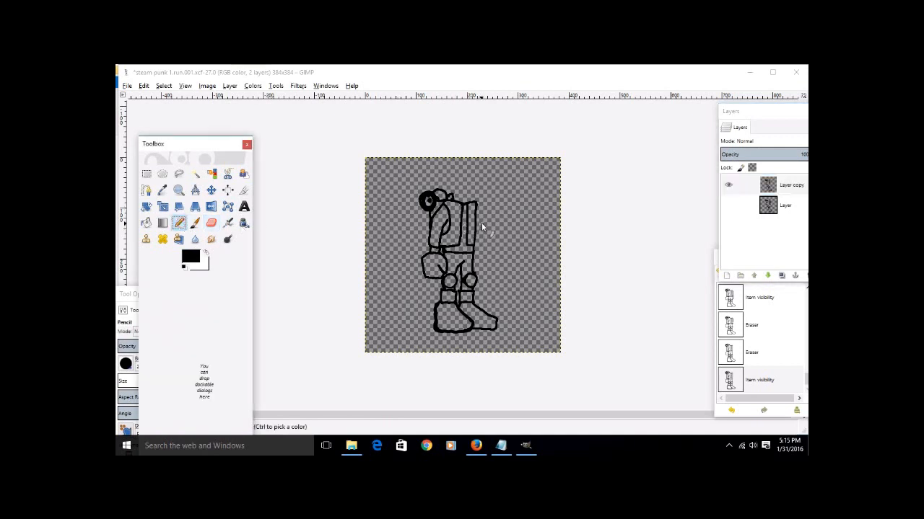
pyautogui.moveTo(479, 217)
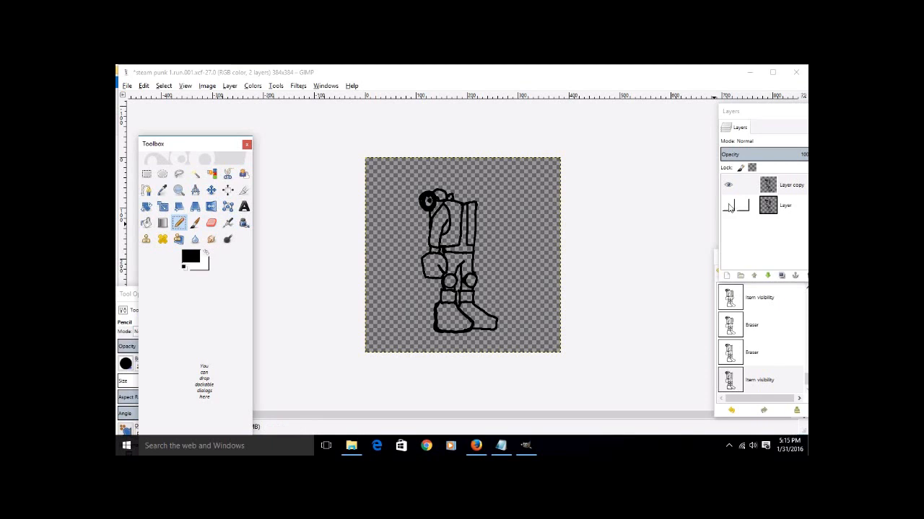
pyautogui.click(786, 185)
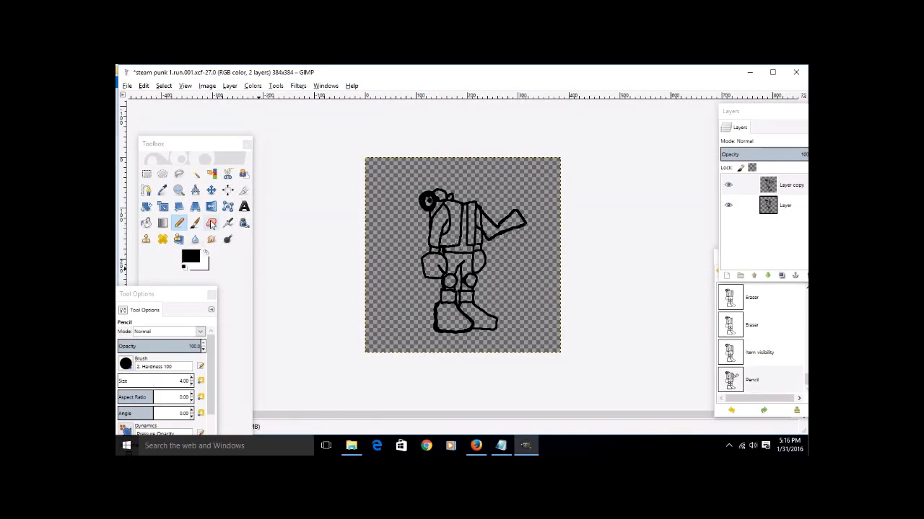
pyautogui.click(211, 223)
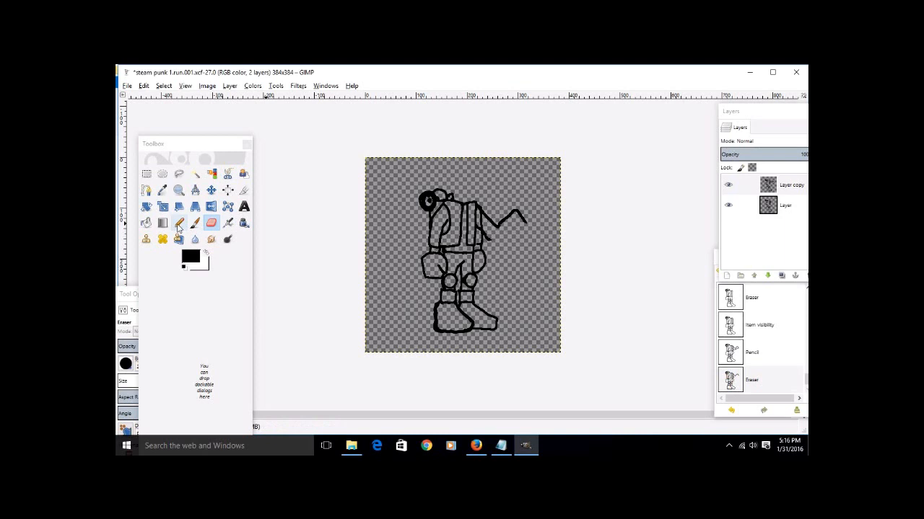
pyautogui.click(179, 223)
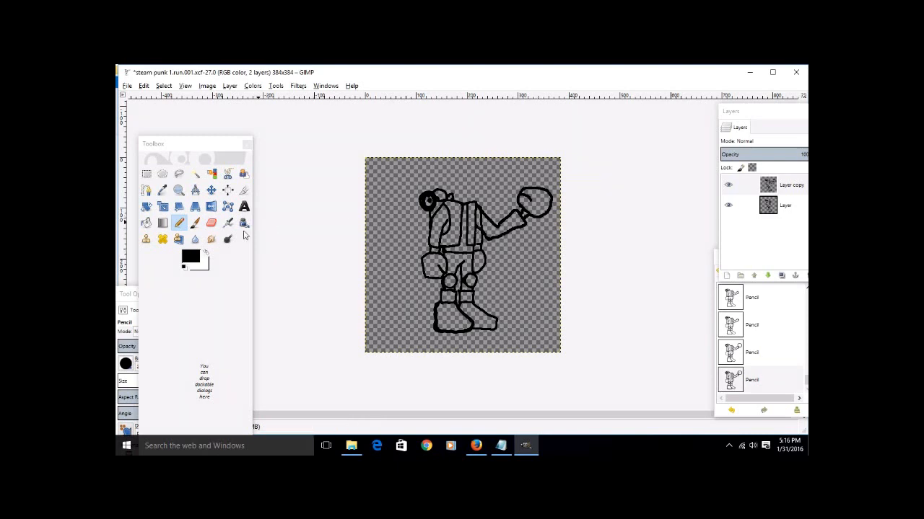
# Step: Select the round hand with an ellipse and scale it to 95 × 75 pixels
pyautogui.click(162, 173)
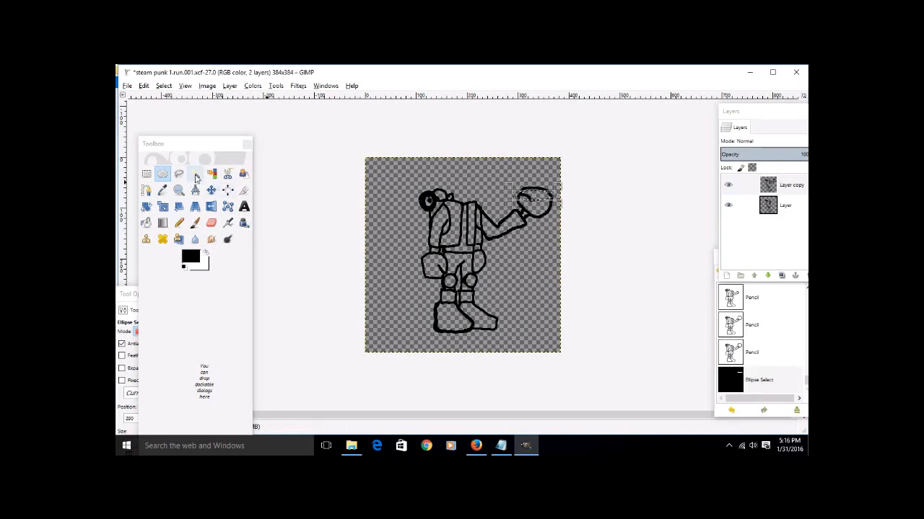
pyautogui.click(178, 173)
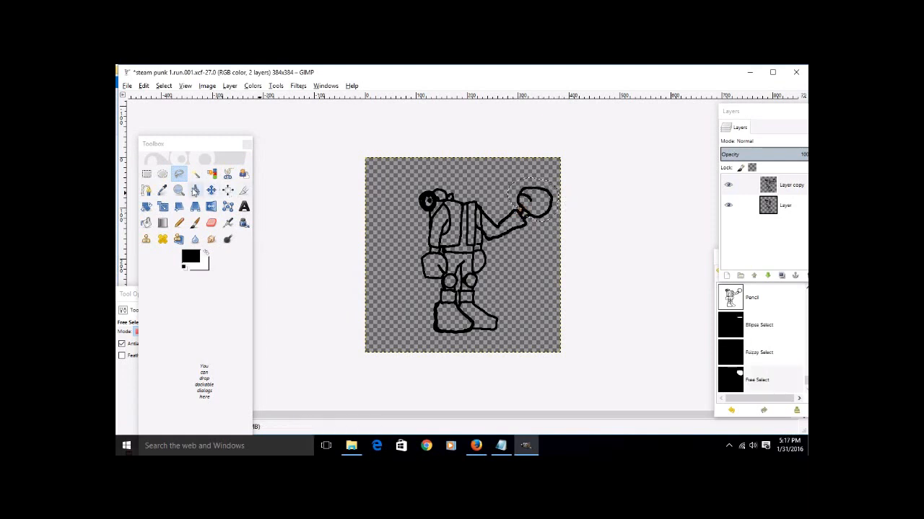
pyautogui.click(163, 207)
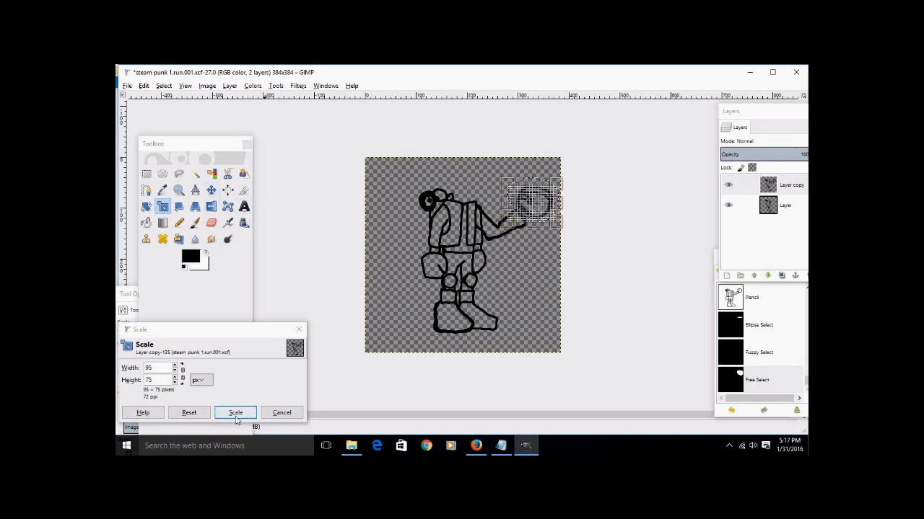
pyautogui.click(235, 412)
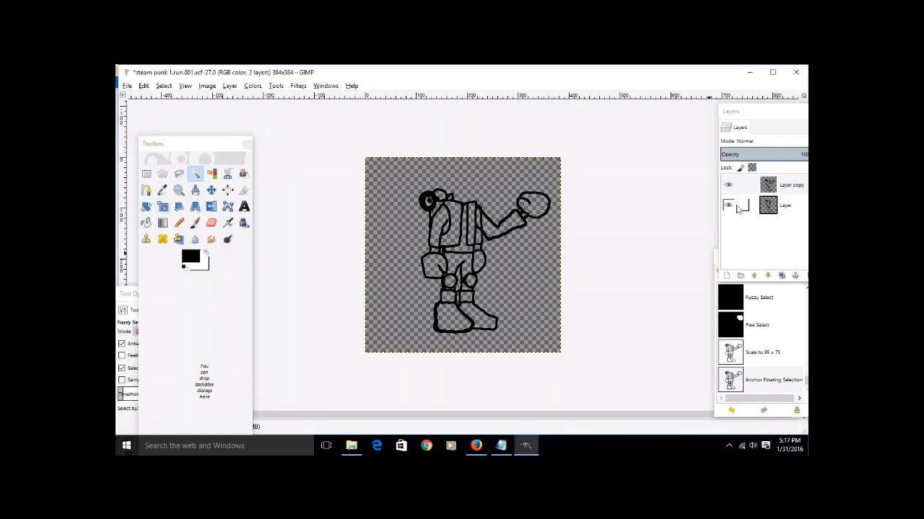
# Step: Hide the base layer, lasso the arm and hand, and scale them to 106 × 125 pixels
pyautogui.click(764, 184)
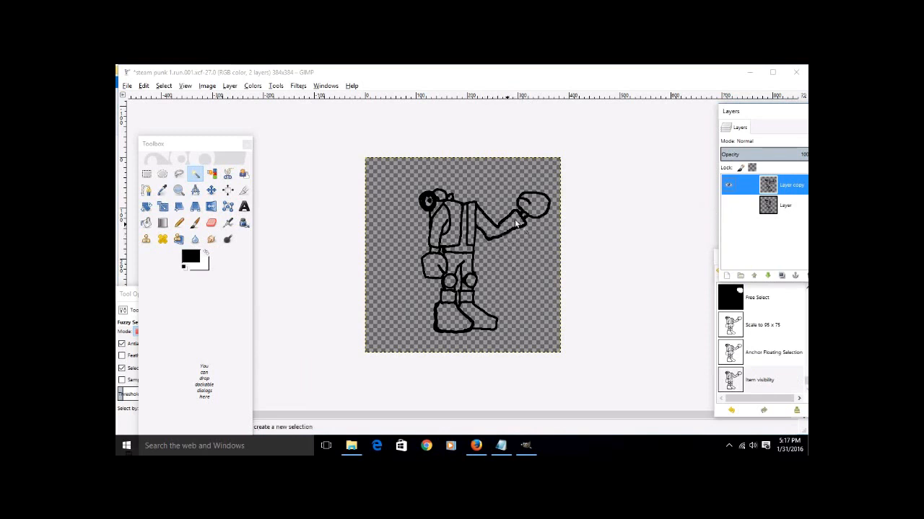
pyautogui.moveTo(490, 213)
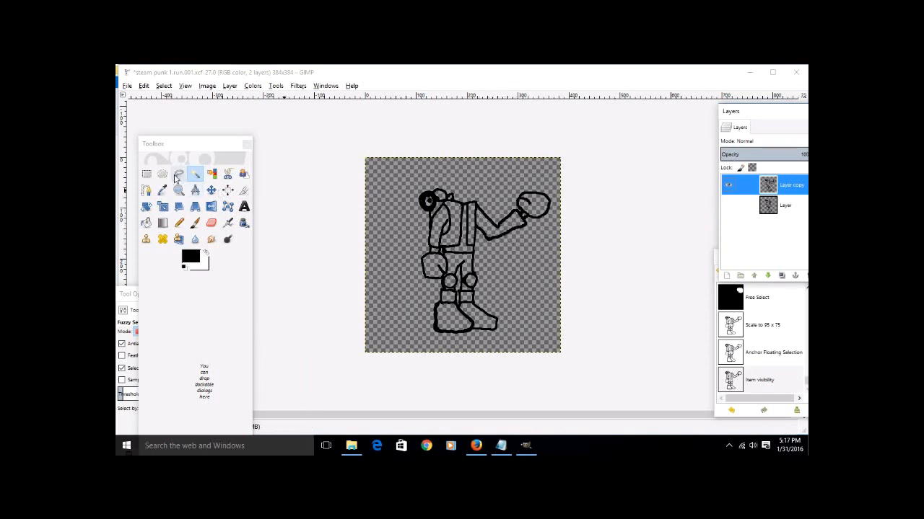
pyautogui.click(179, 173)
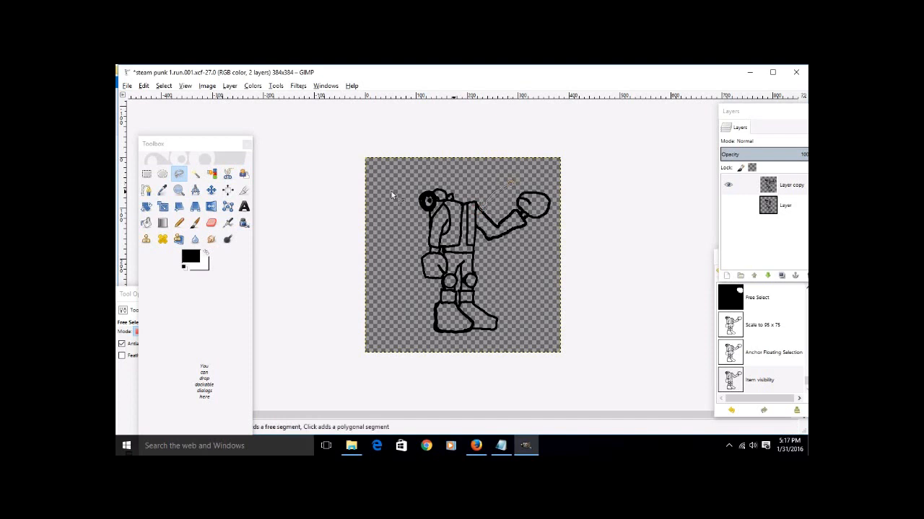
pyautogui.click(179, 174)
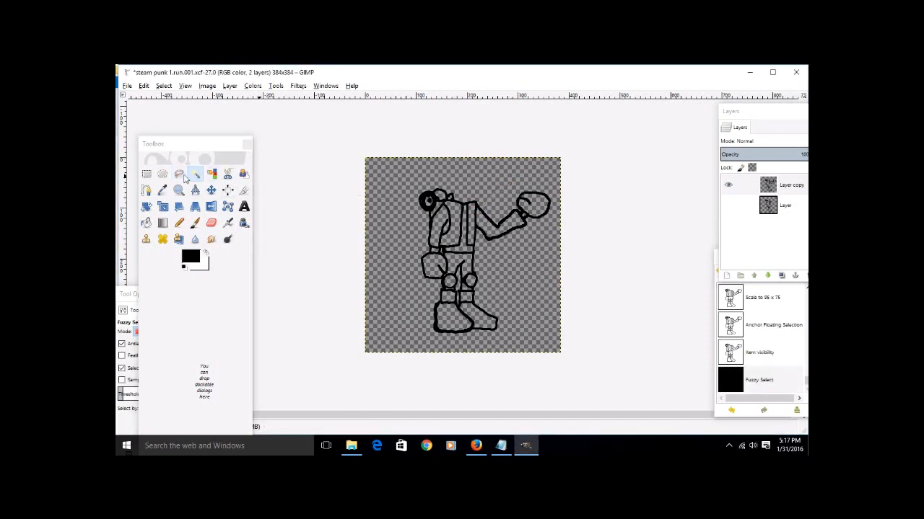
pyautogui.click(179, 174)
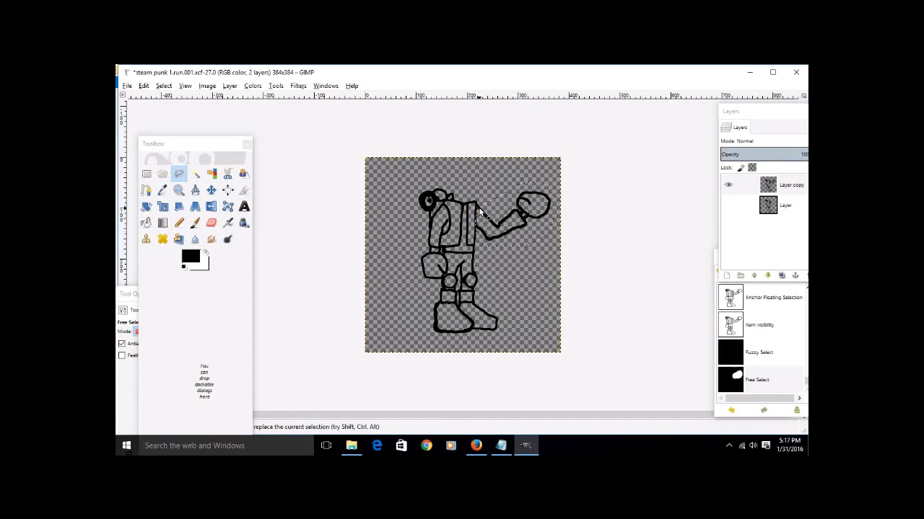
pyautogui.click(479, 208)
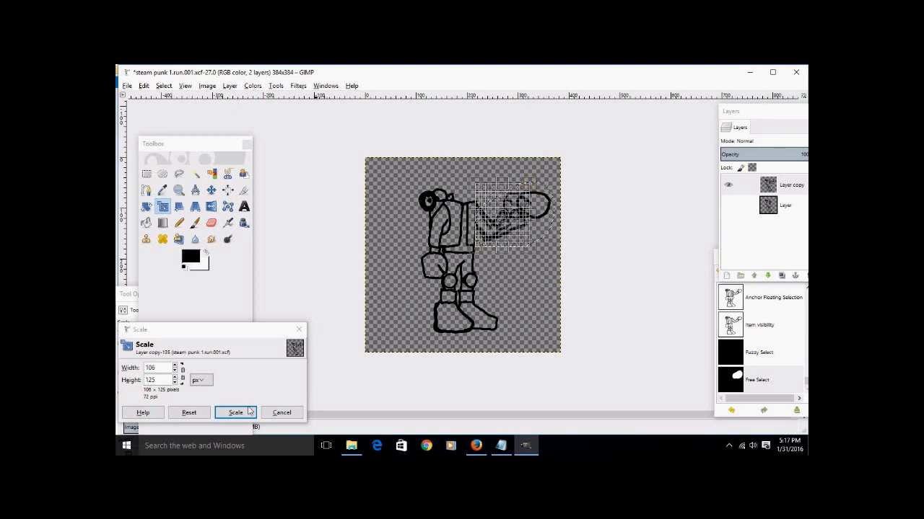
pyautogui.click(236, 412)
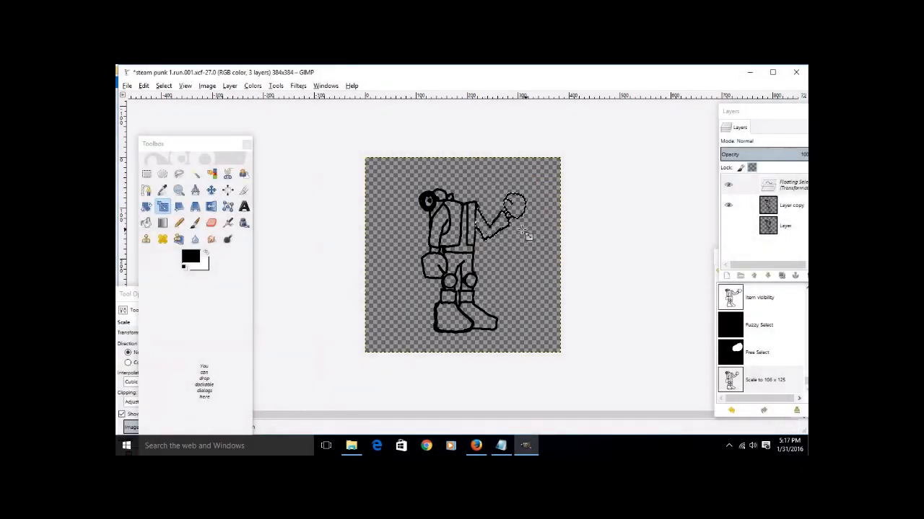
pyautogui.moveTo(195, 179)
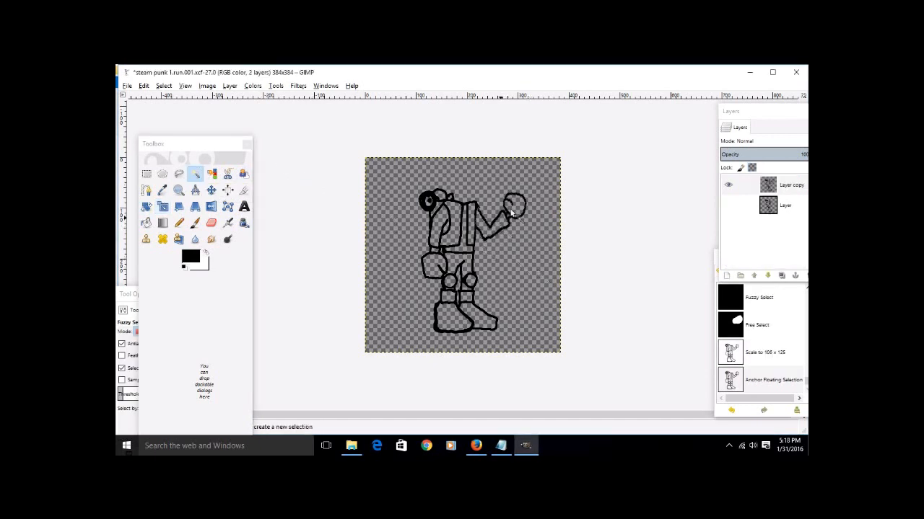
pyautogui.moveTo(613, 294)
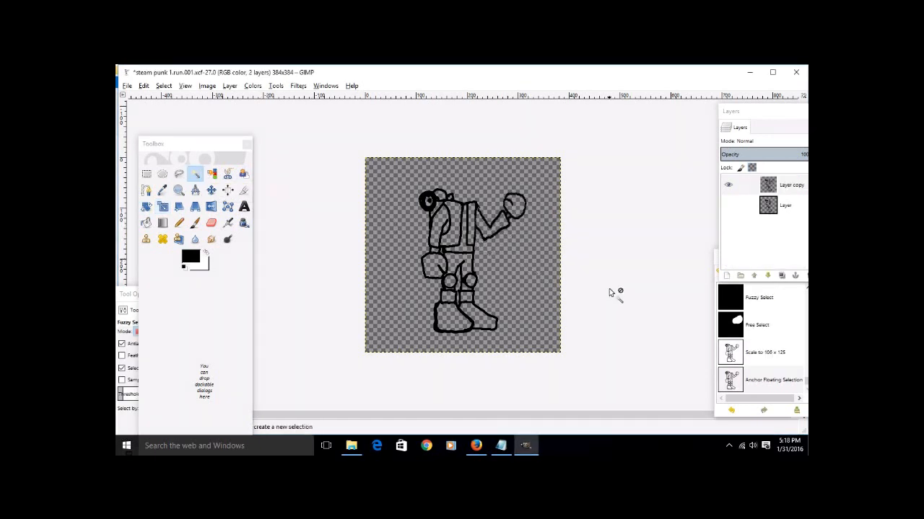
# Step: Hide Layer copy, show the base Layer again, and make it the active layer
pyautogui.click(728, 206)
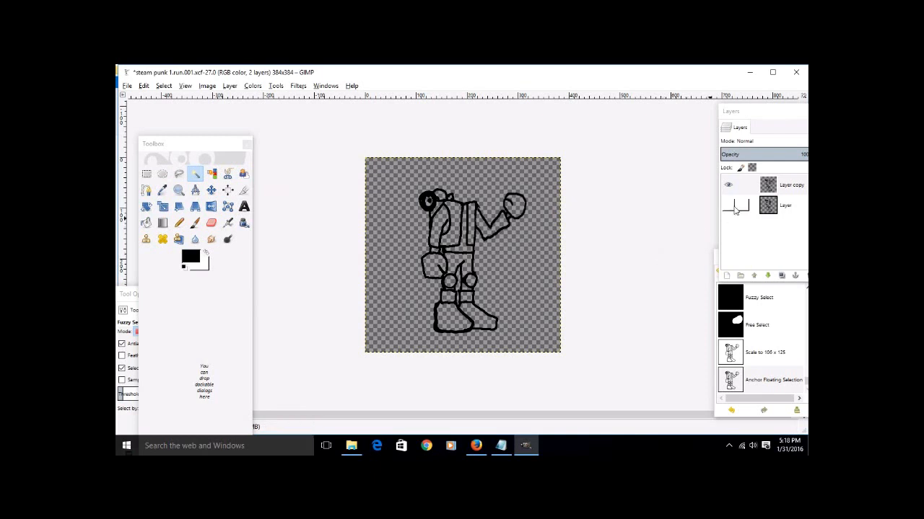
pyautogui.click(787, 185)
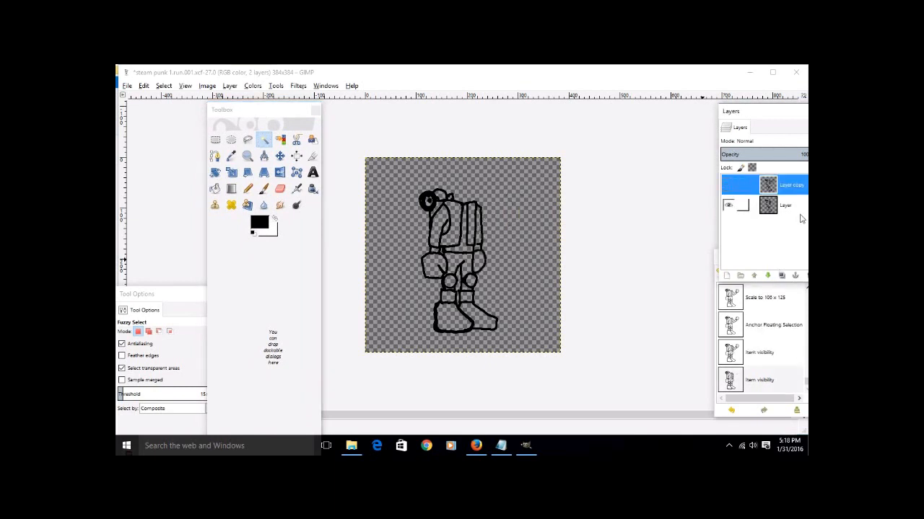
pyautogui.click(785, 205)
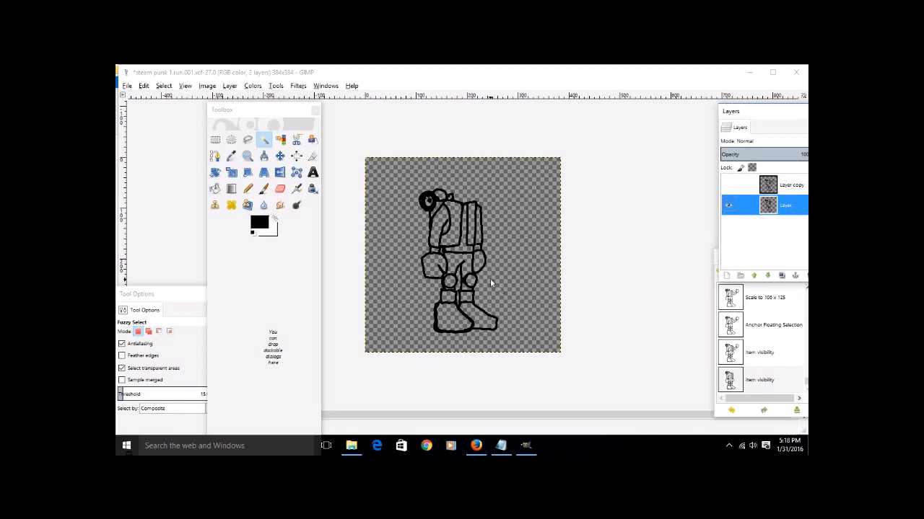
pyautogui.moveTo(478, 257)
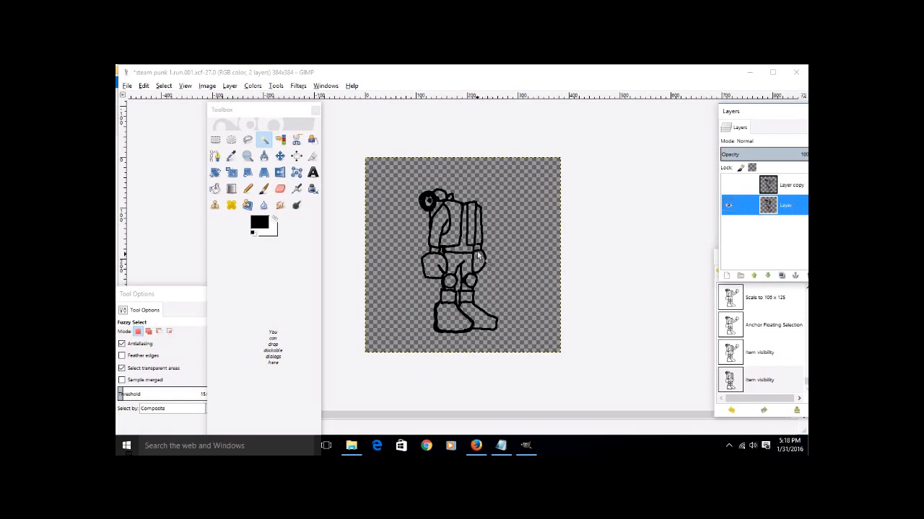
pyautogui.moveTo(372, 237)
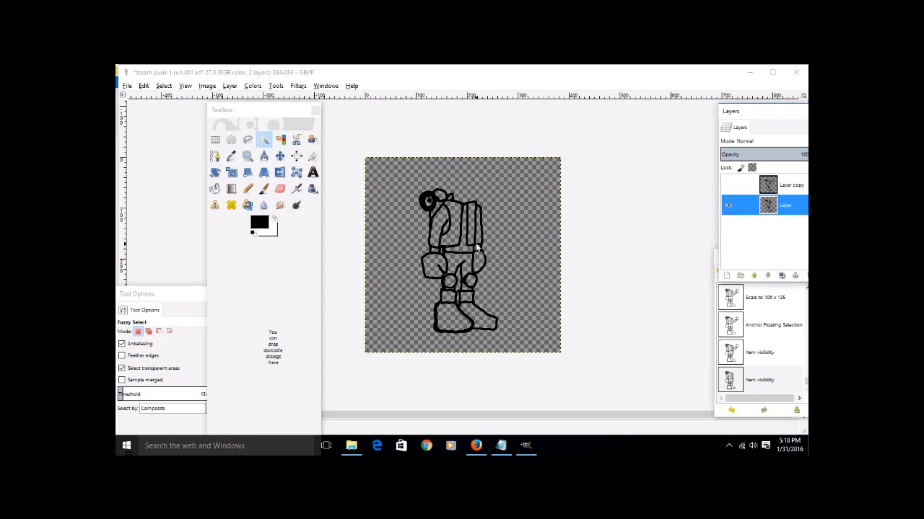
pyautogui.moveTo(469, 288)
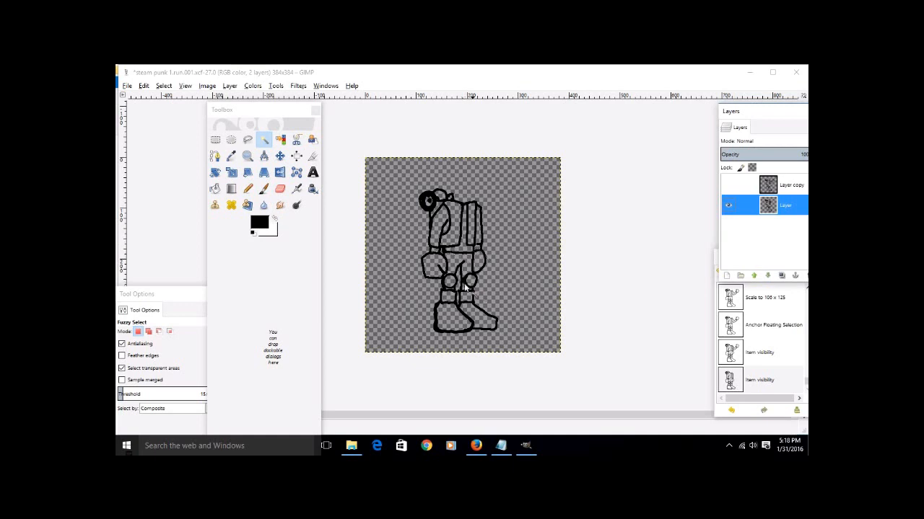
# Step: Pencil-close an outline gap, then bucket-fill both boots and a leg section black
pyautogui.click(247, 188)
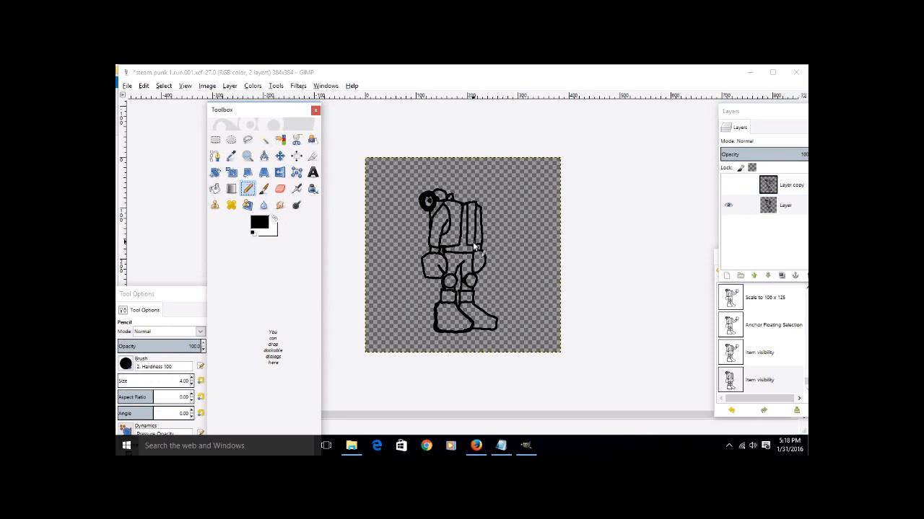
pyautogui.click(470, 242)
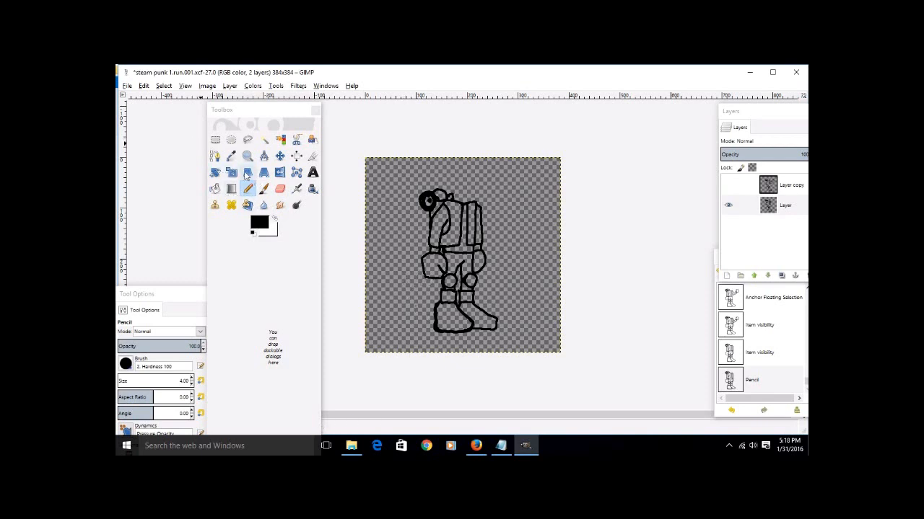
pyautogui.click(214, 188)
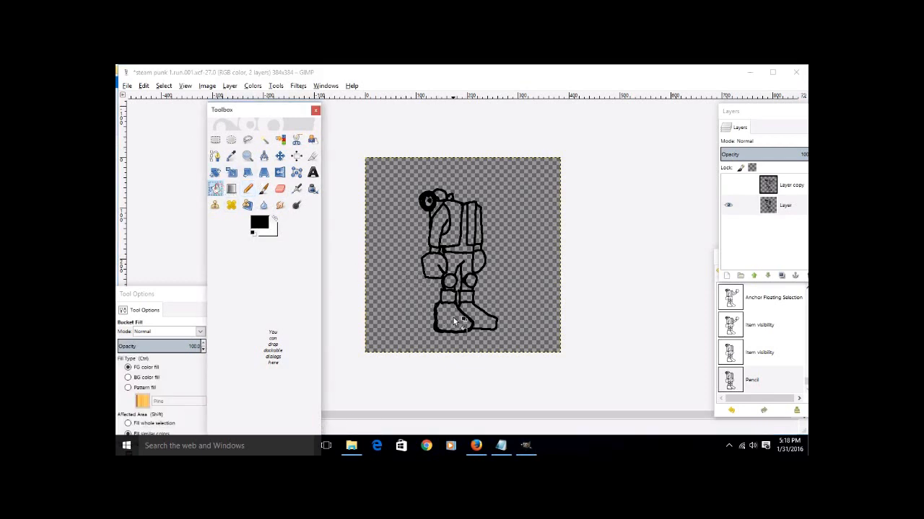
pyautogui.click(461, 321)
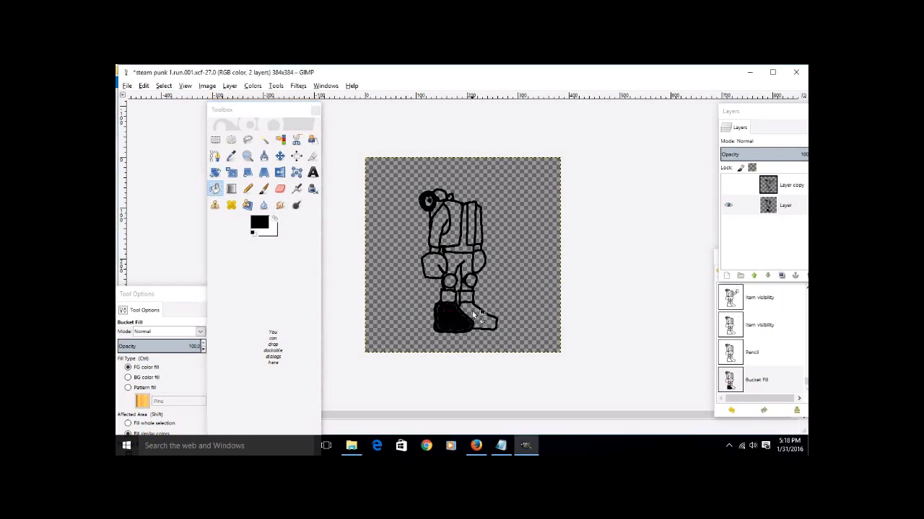
pyautogui.click(462, 285)
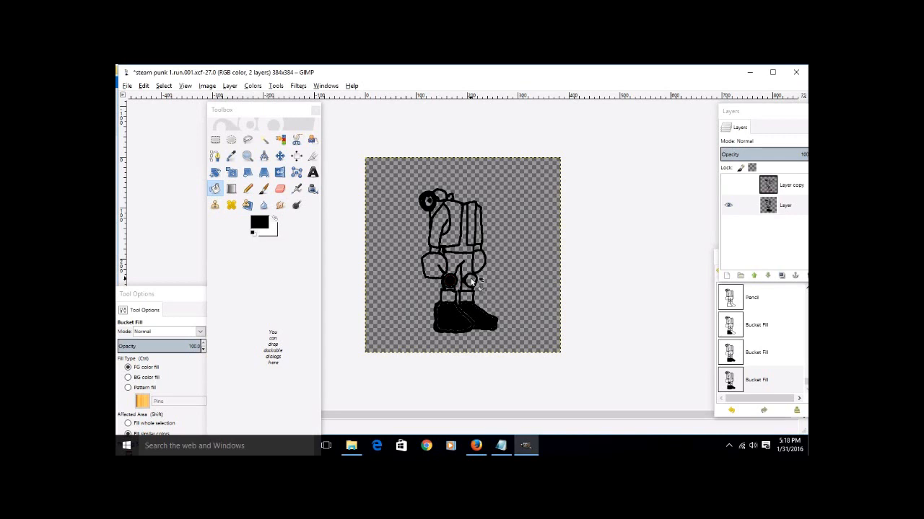
pyautogui.click(458, 245)
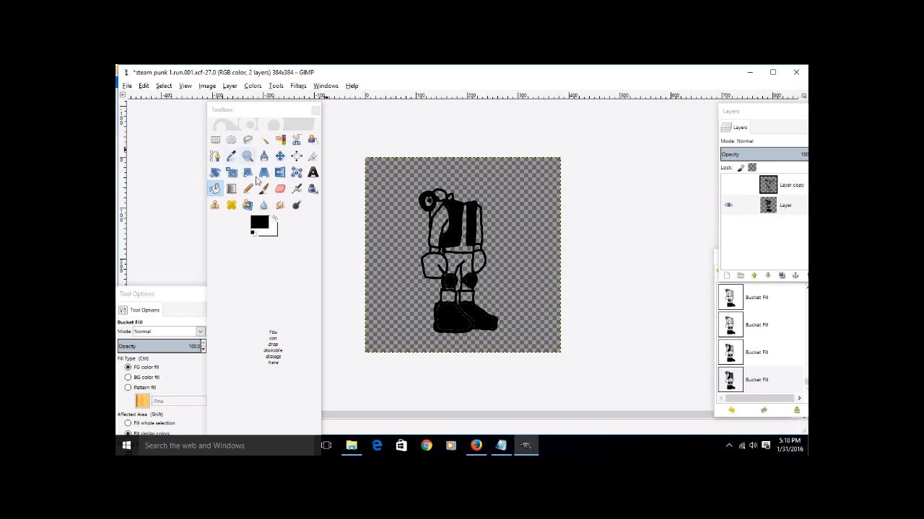
pyautogui.moveTo(249, 188)
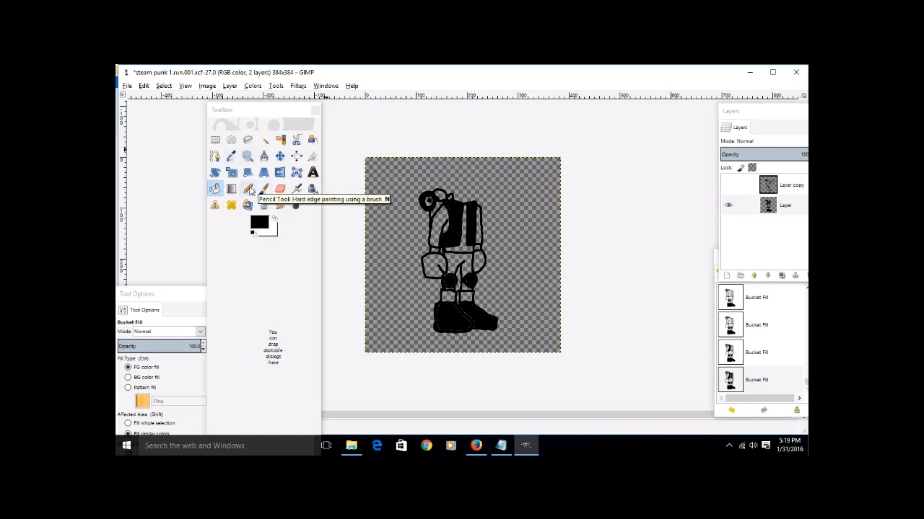
# Step: Brush black touch-up strokes over the knee joints and outline gaps
pyautogui.click(264, 189)
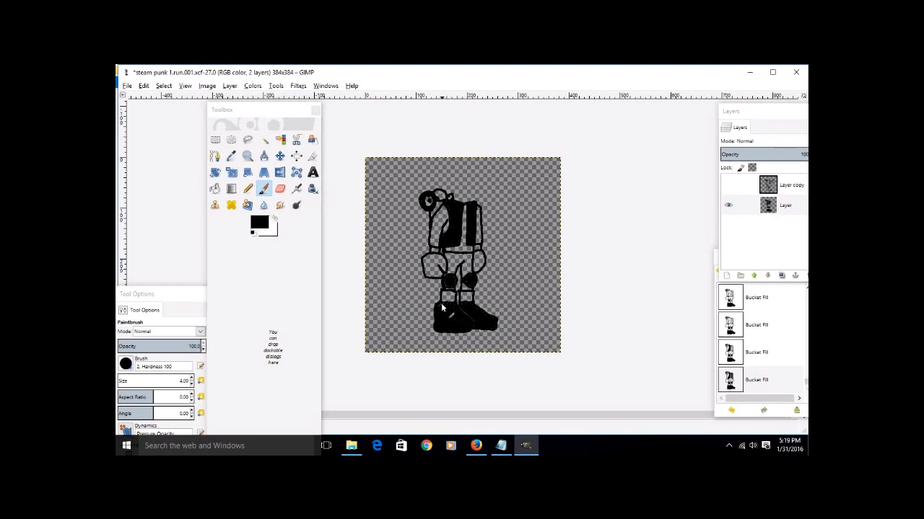
pyautogui.click(448, 325)
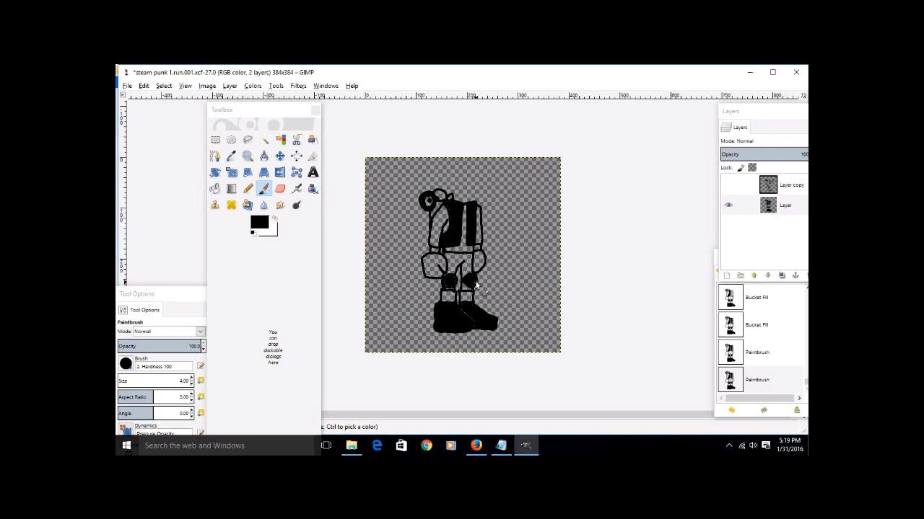
pyautogui.click(450, 281)
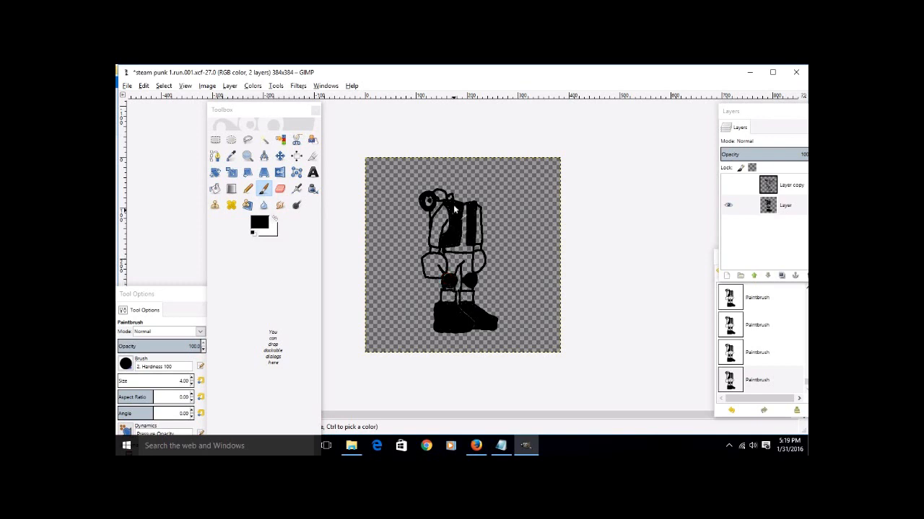
pyautogui.moveTo(393, 257)
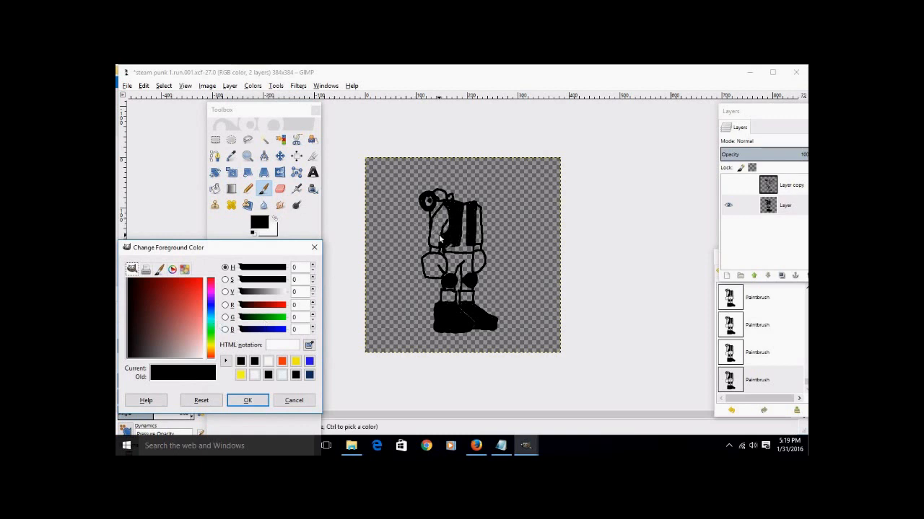
# Step: Pick yellow and bucket-fill both shirt areas on the base layer
pyautogui.click(239, 375)
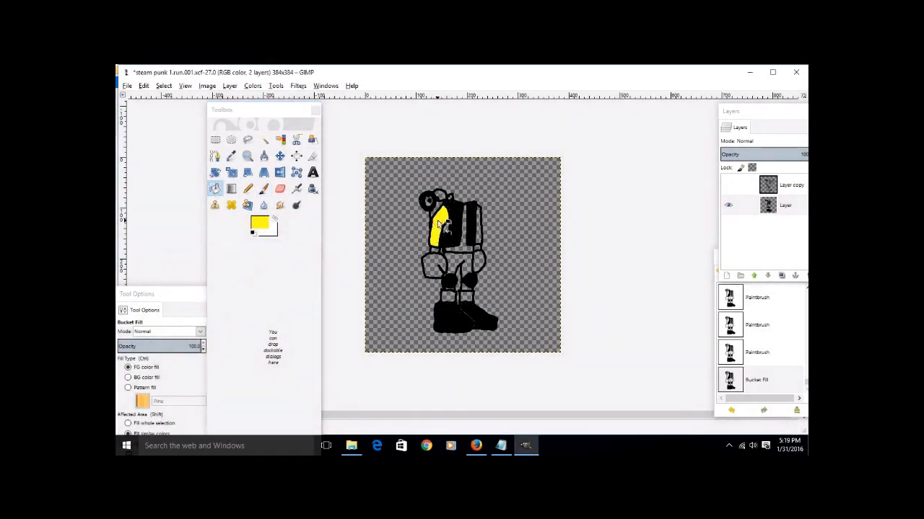
pyautogui.click(448, 224)
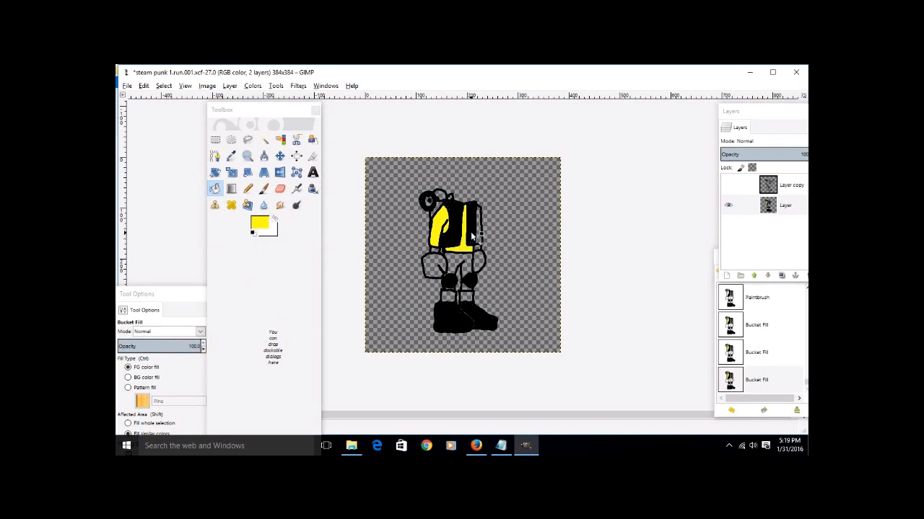
pyautogui.click(469, 224)
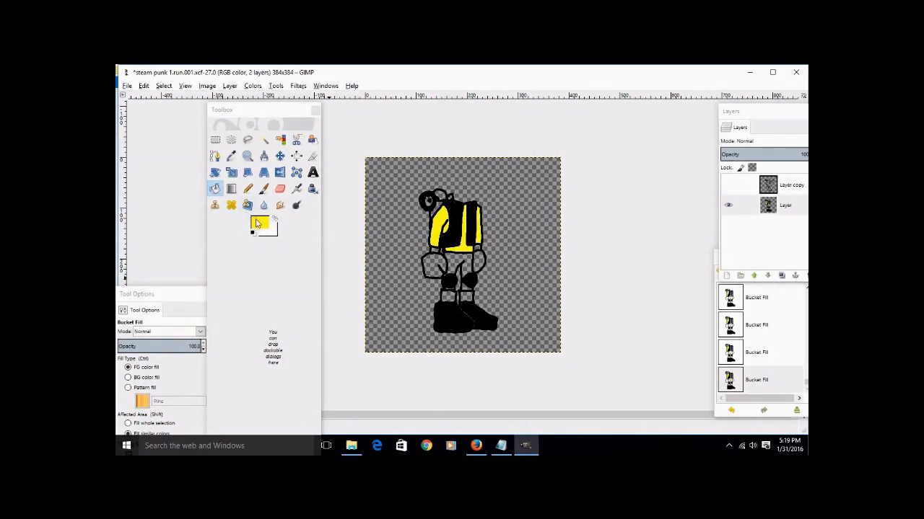
# Step: Choose blue, fill a trouser leg, and start undoing the fill that recoloured the outline
pyautogui.doubleClick(258, 222)
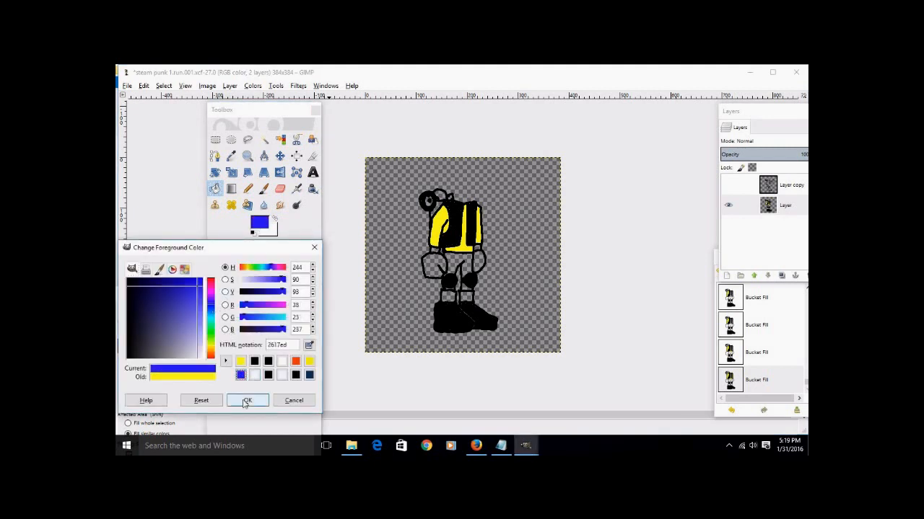
pyautogui.click(247, 400)
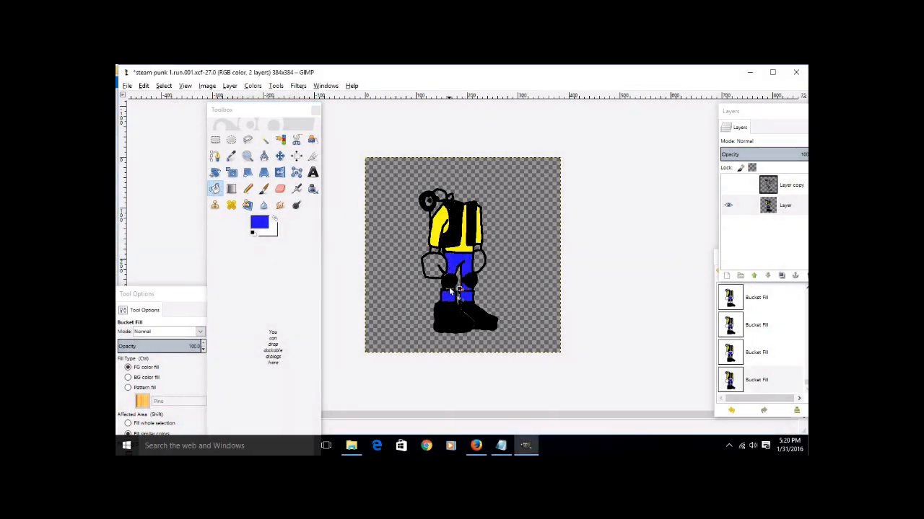
pyautogui.click(454, 289)
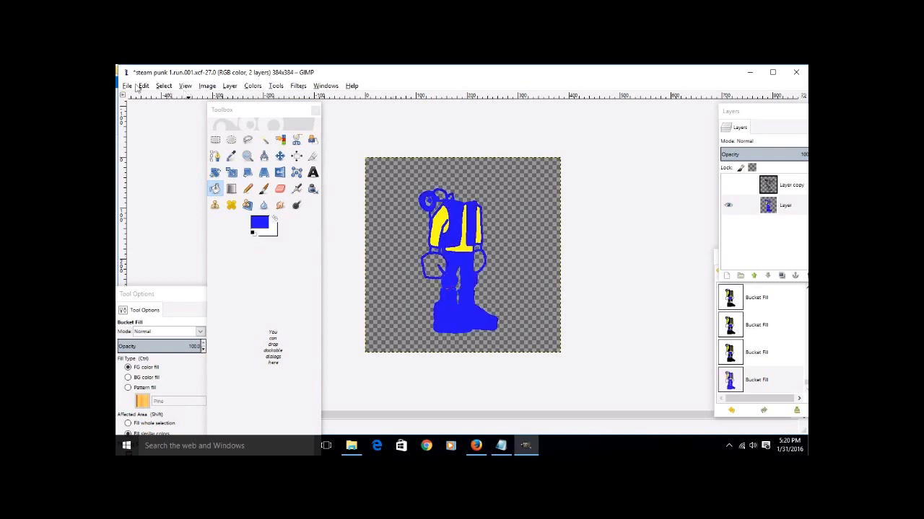
pyautogui.click(451, 295)
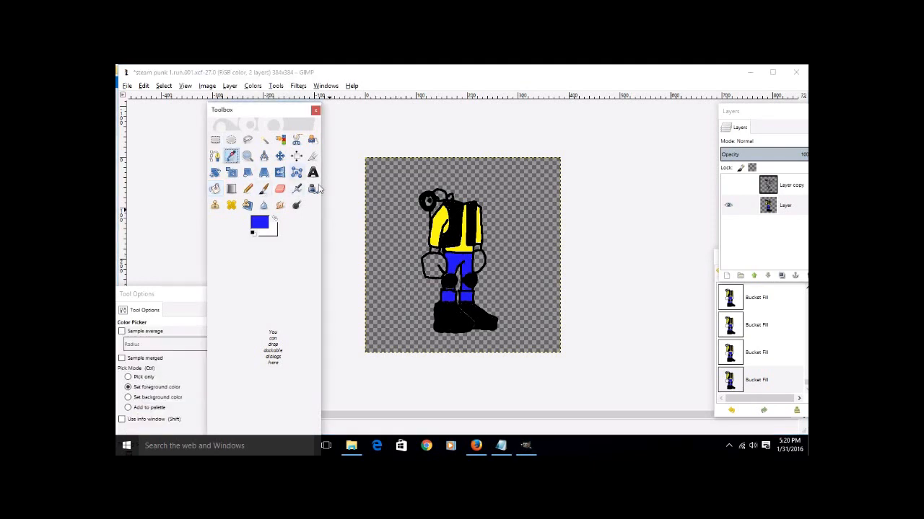
# Step: Sample black, switch to Bucket Fill, then set the foreground colour to bright green
pyautogui.click(259, 222)
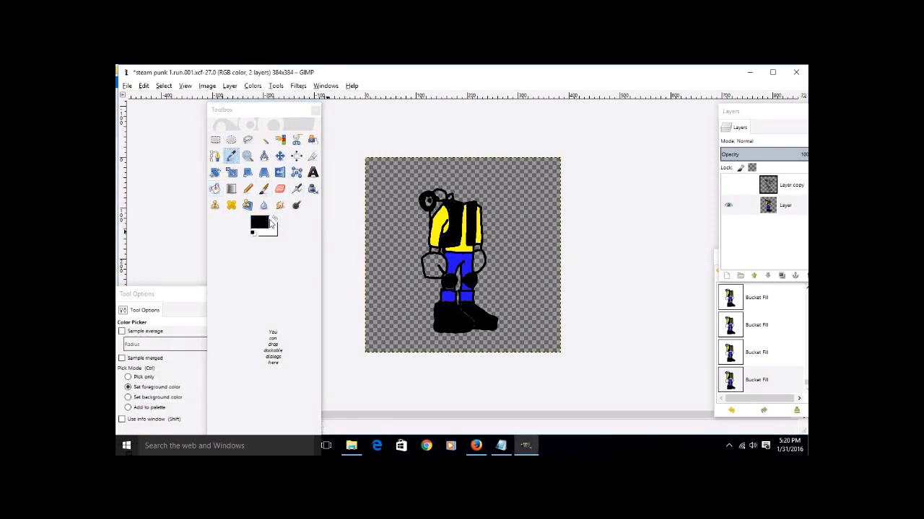
pyautogui.moveTo(231, 189)
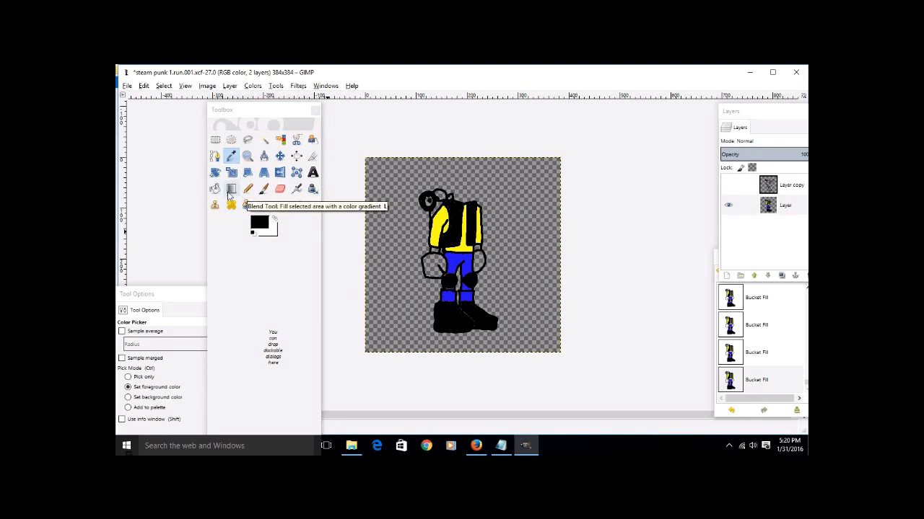
pyautogui.moveTo(232, 205)
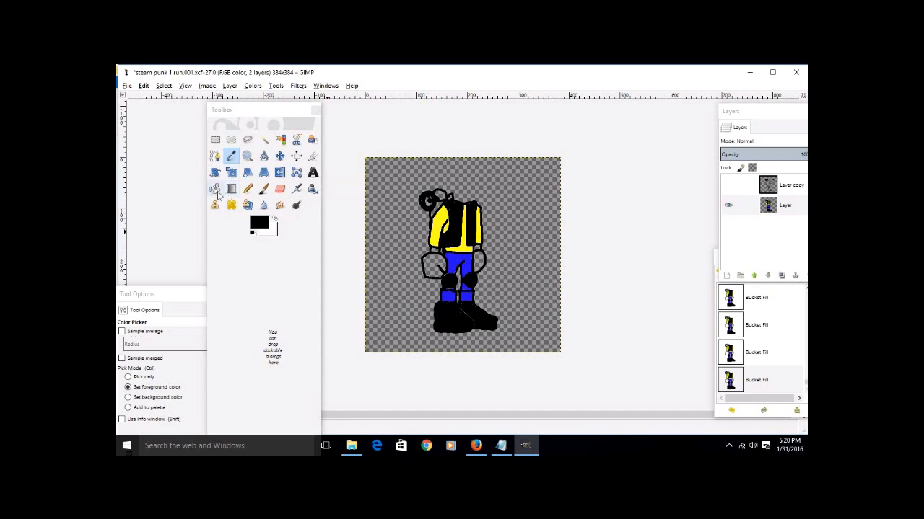
pyautogui.click(215, 188)
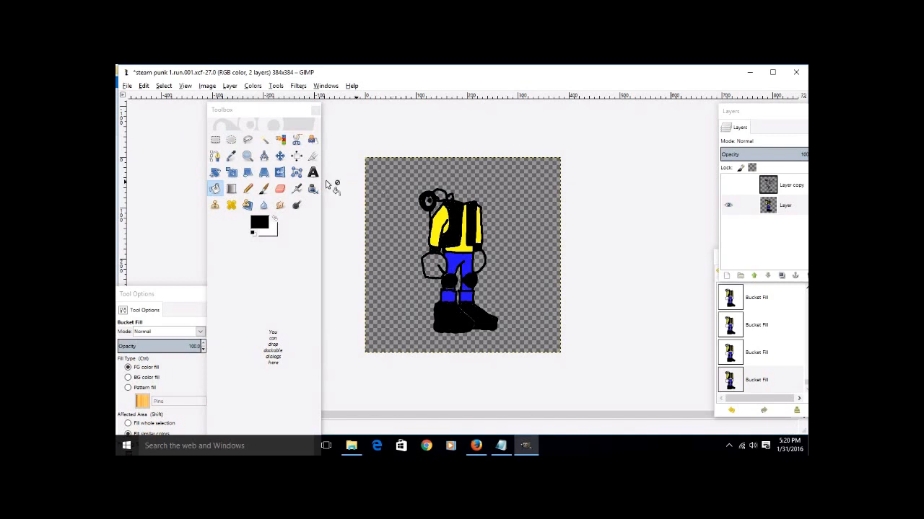
pyautogui.moveTo(259, 222)
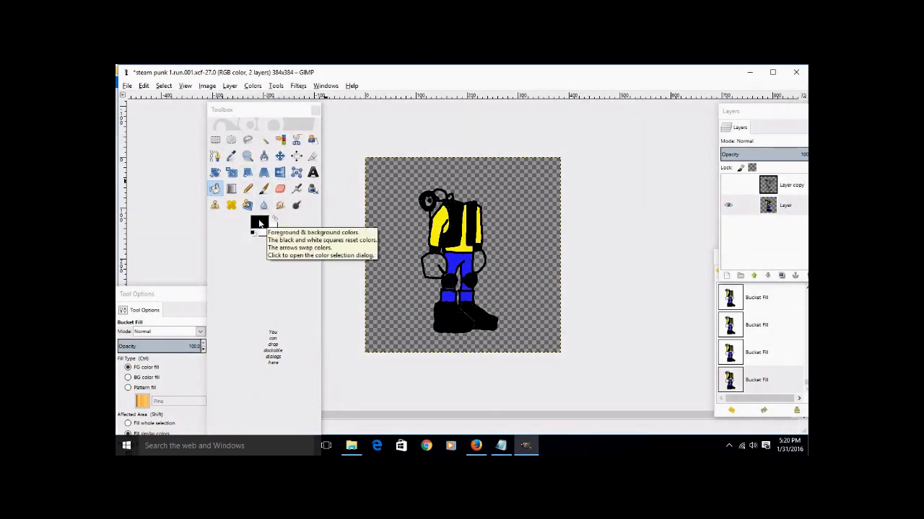
pyautogui.click(259, 222)
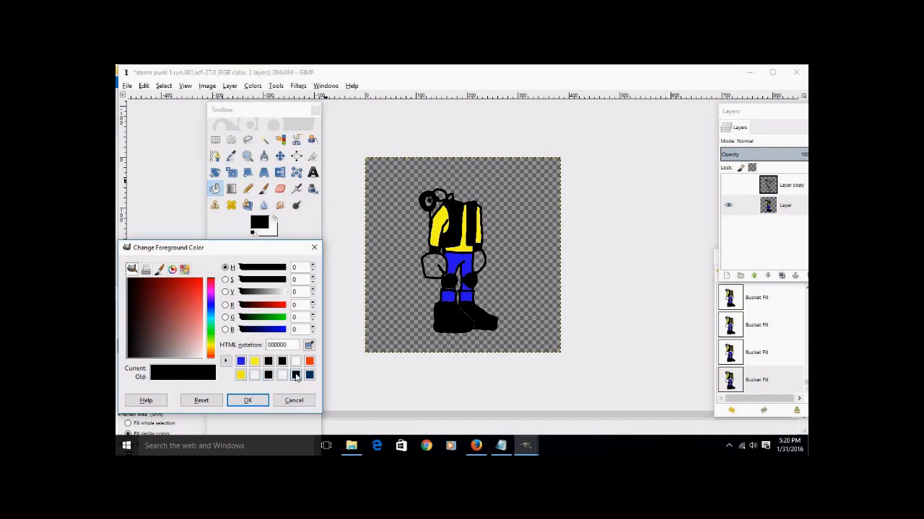
pyautogui.click(294, 375)
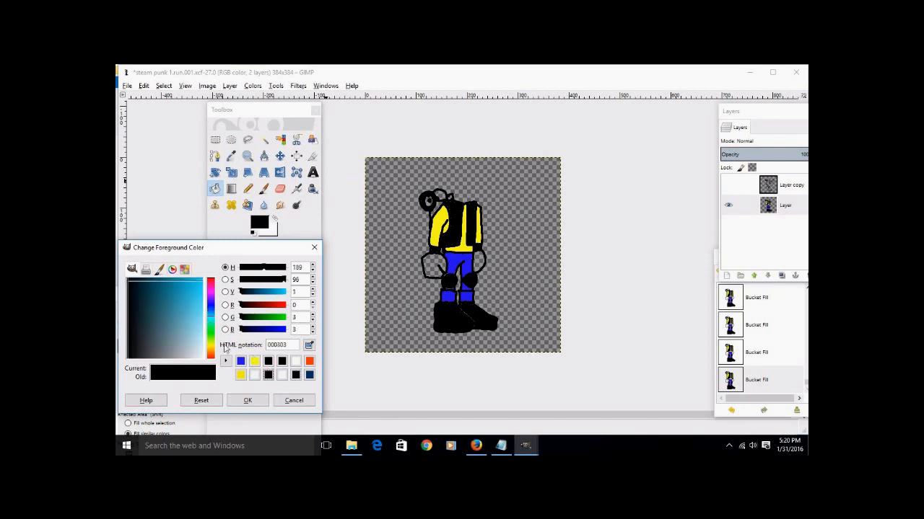
pyautogui.click(210, 306)
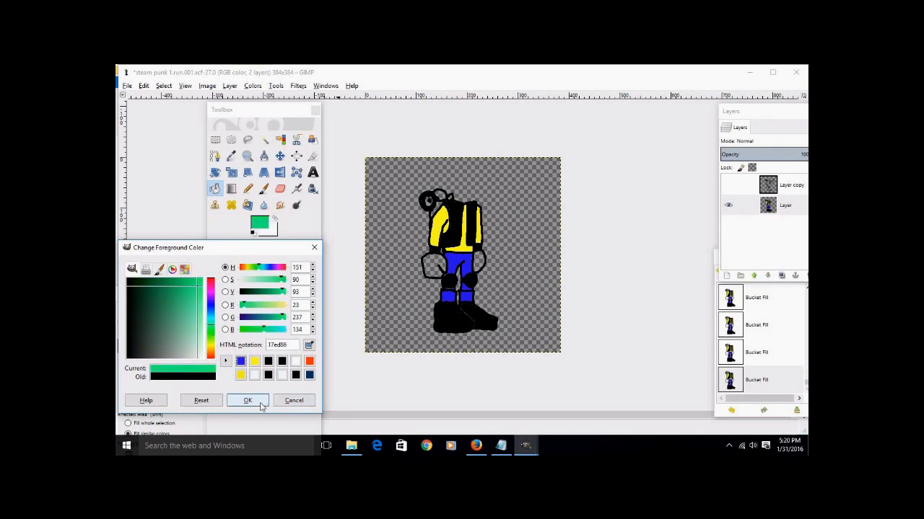
pyautogui.click(248, 400)
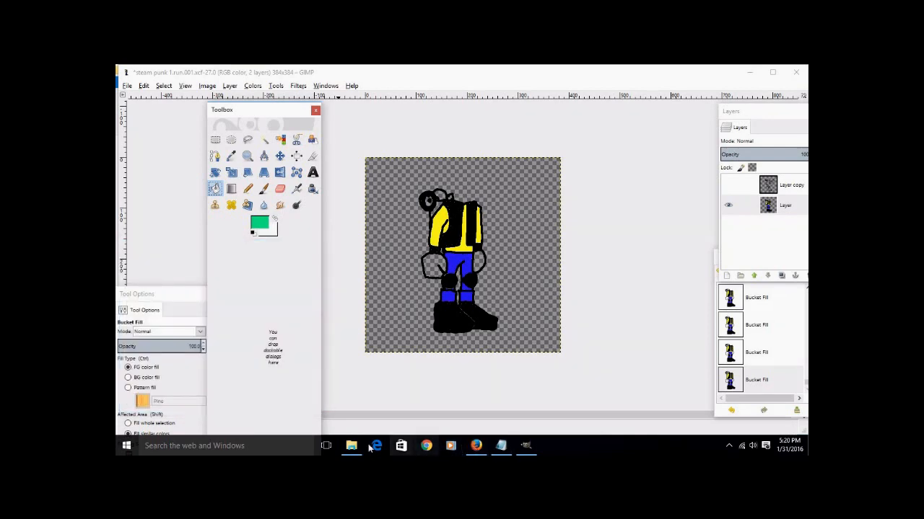
pyautogui.moveTo(525, 445)
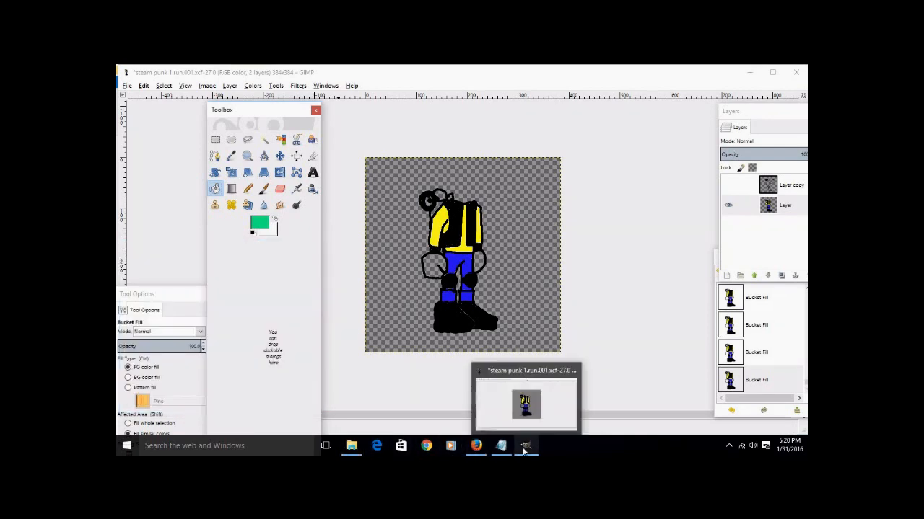